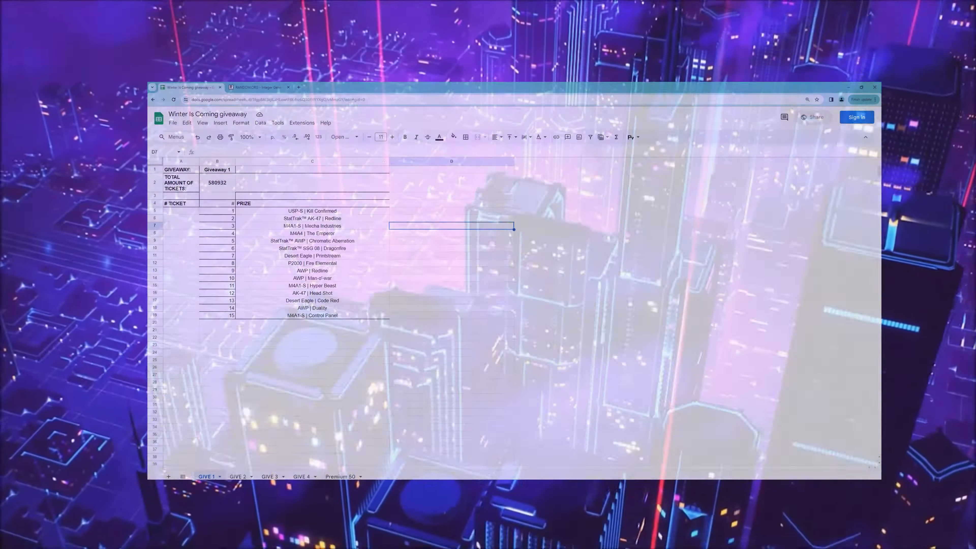
# - Draw 15 random integers from 1 to 580932 on RANDOM.ORG for GIVE 1's tickets A5:A19
pyautogui.click(257, 87)
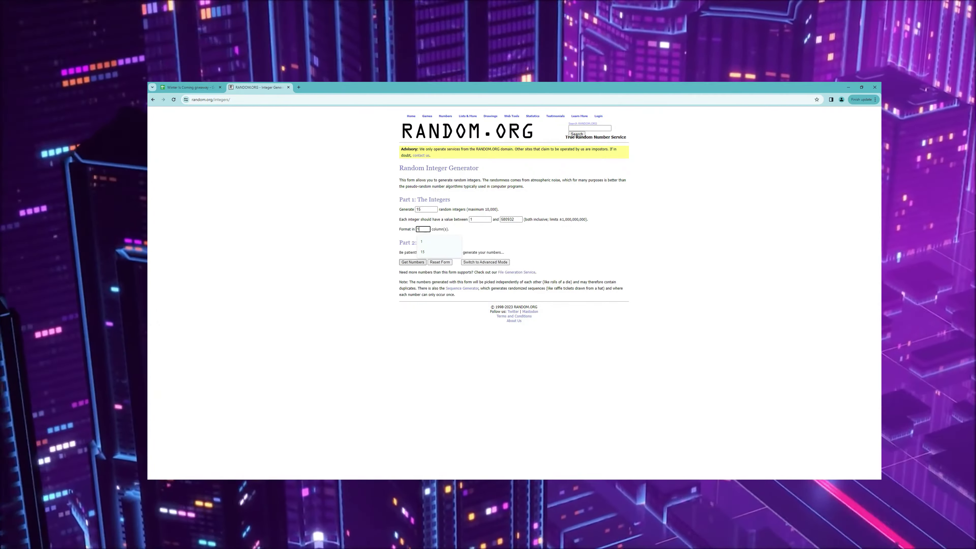
pyautogui.click(412, 262)
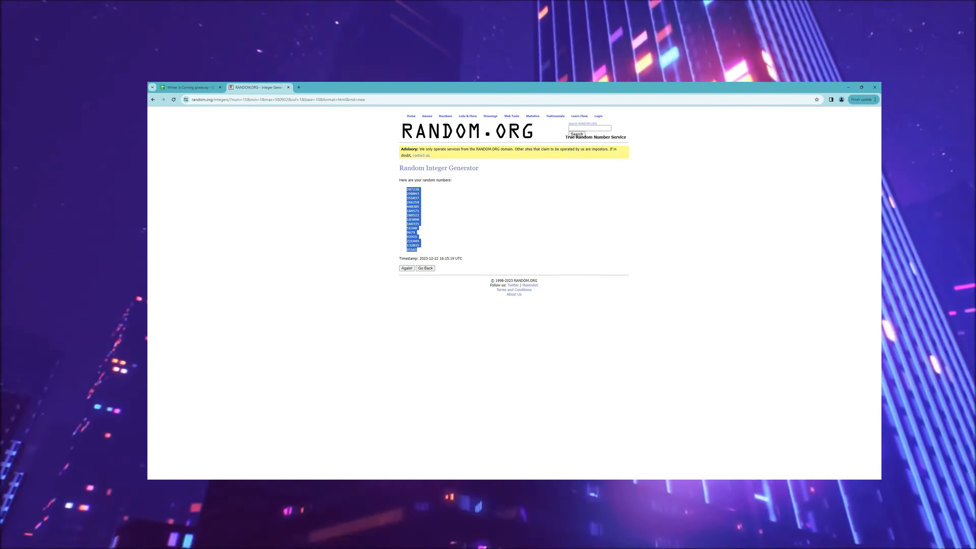
pyautogui.click(189, 87)
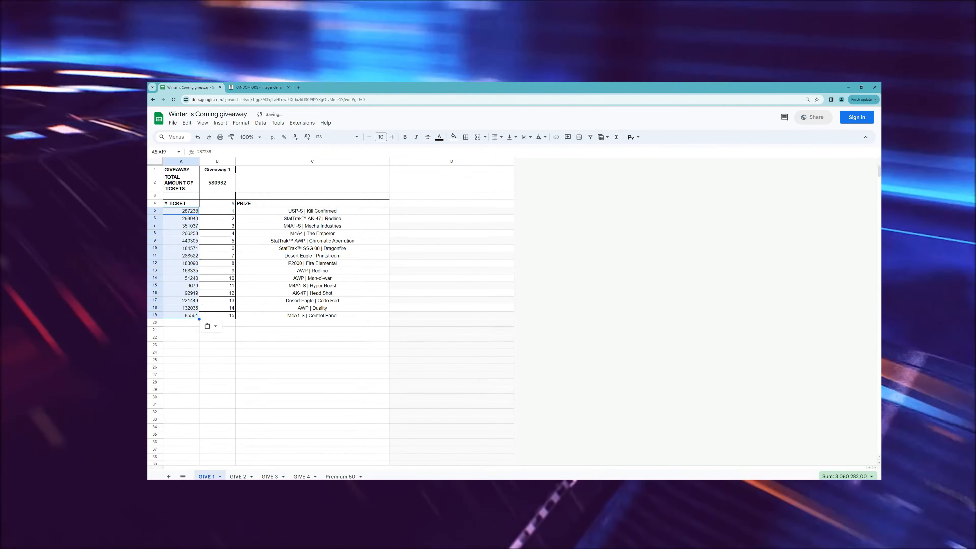
# - Draw 10 random integers from 1 to 221582 on RANDOM.ORG for GIVE 2, then move to GIVE 3
pyautogui.click(238, 476)
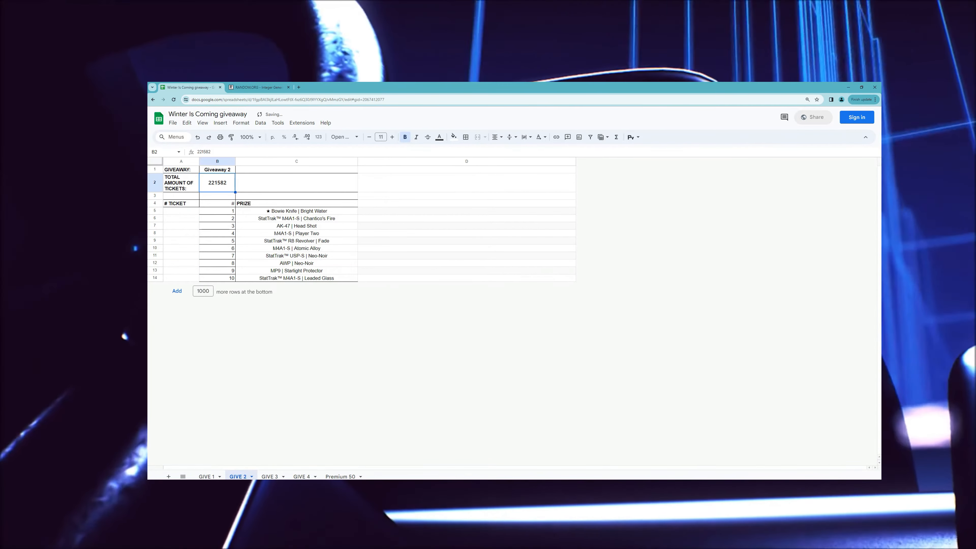
pyautogui.click(258, 86)
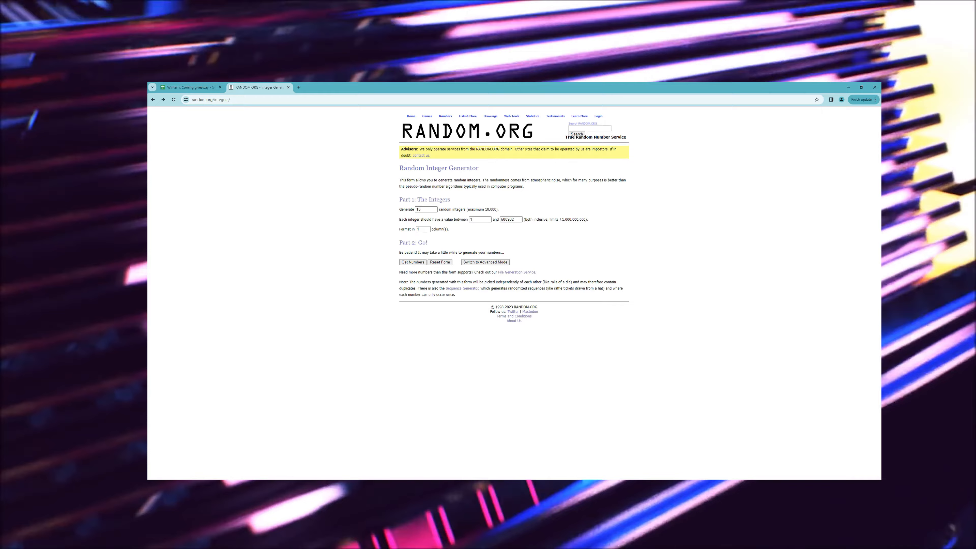
pyautogui.click(412, 261)
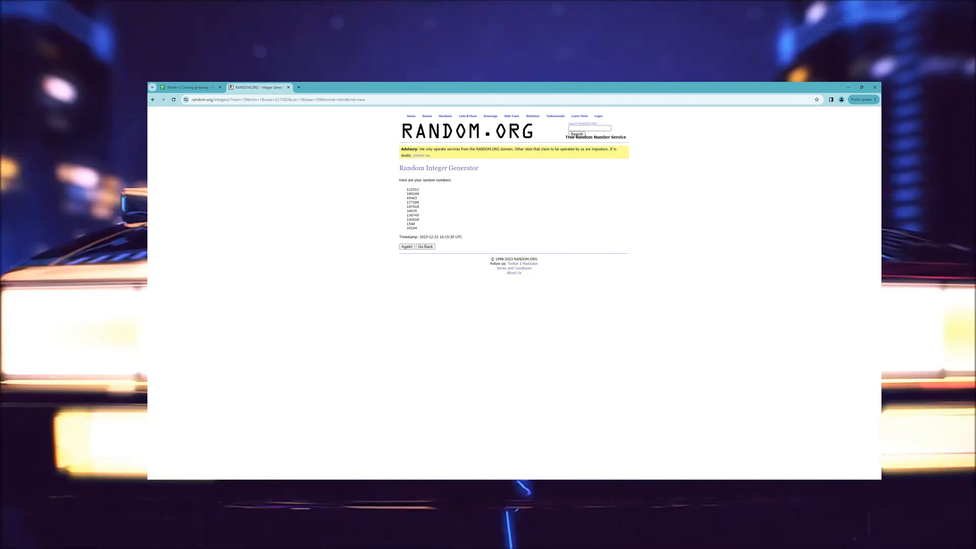
pyautogui.click(189, 87)
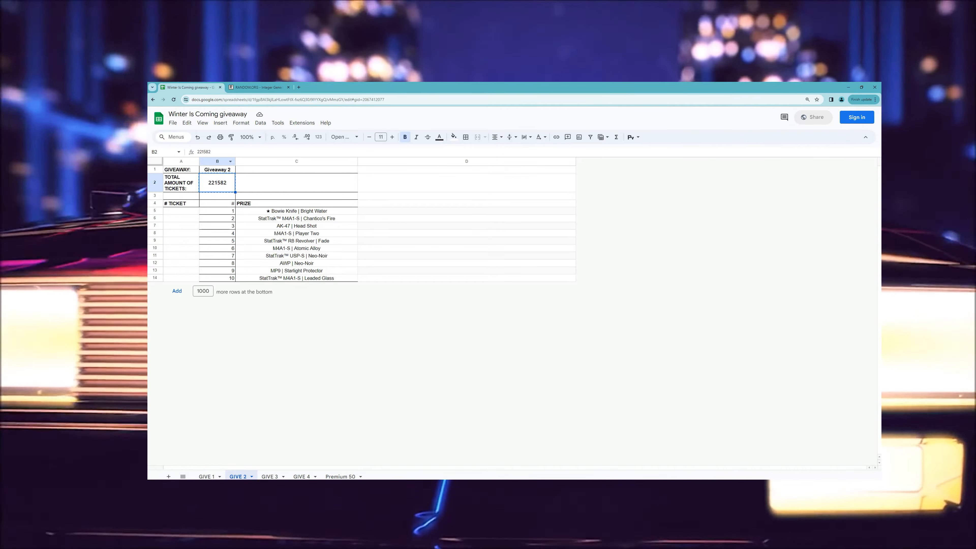
pyautogui.click(269, 476)
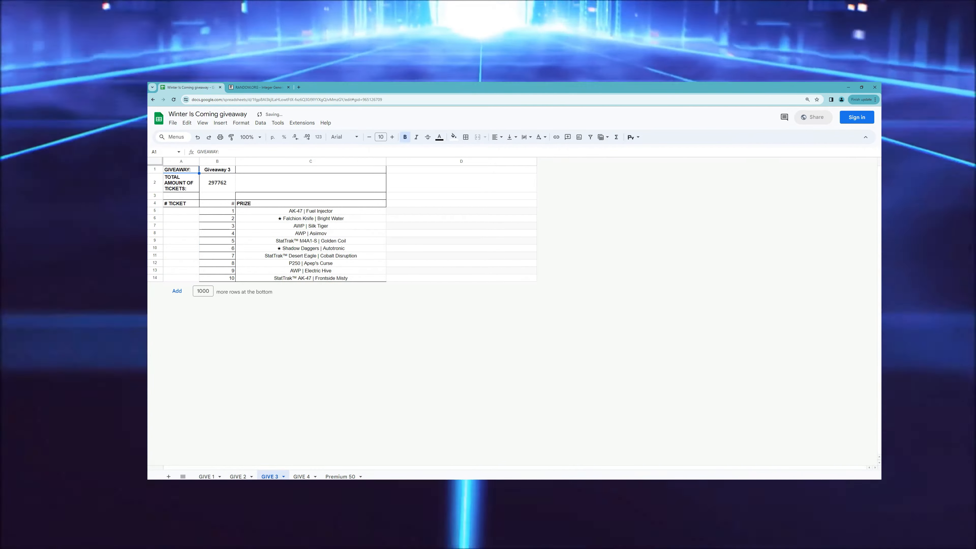
# - Draw 10 random integers from 1 to 297762 for GIVE 3's tickets A5:A14, then move to GIVE 4
pyautogui.click(258, 87)
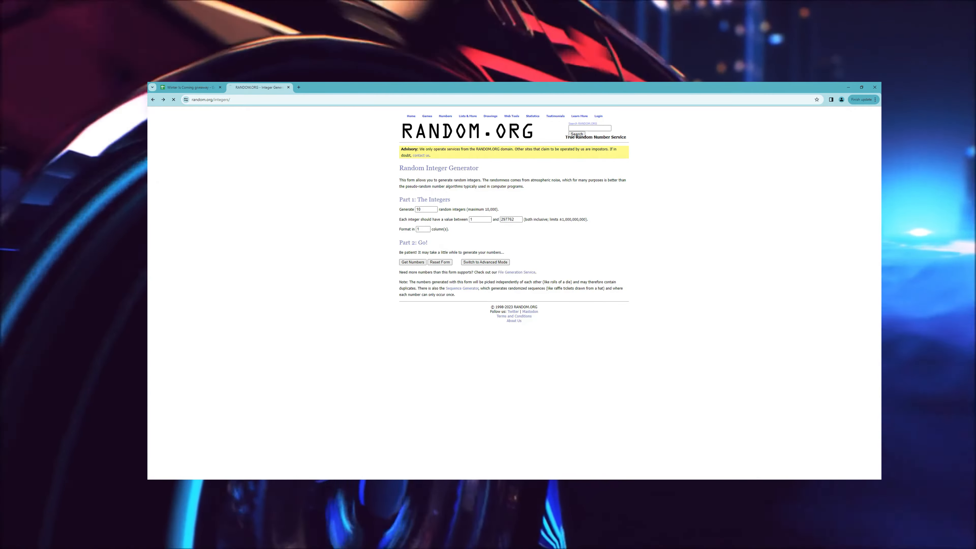
pyautogui.click(412, 261)
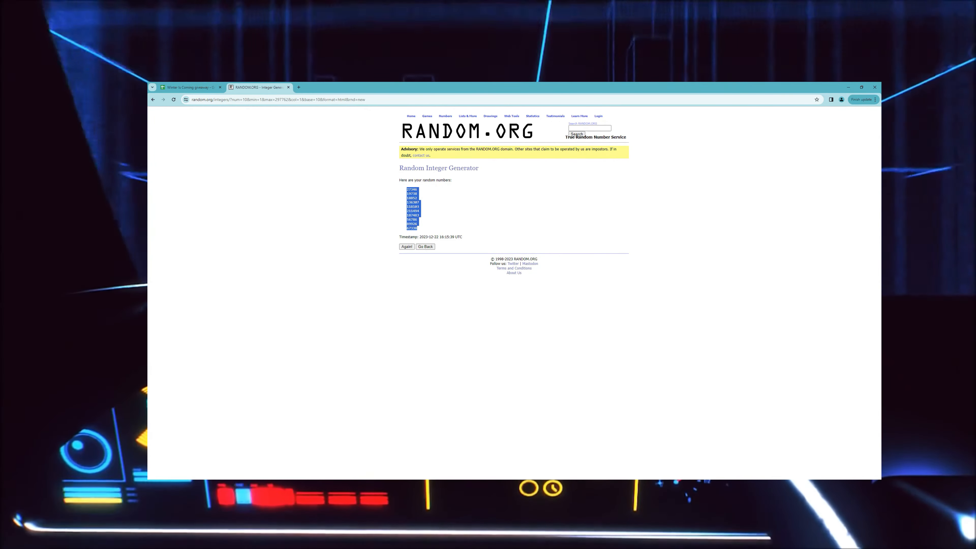
pyautogui.click(186, 86)
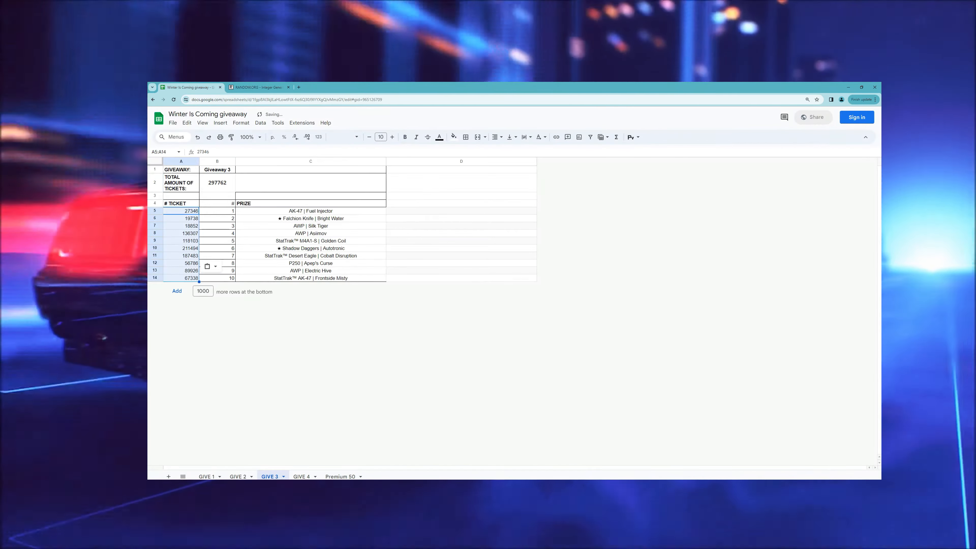
pyautogui.click(301, 476)
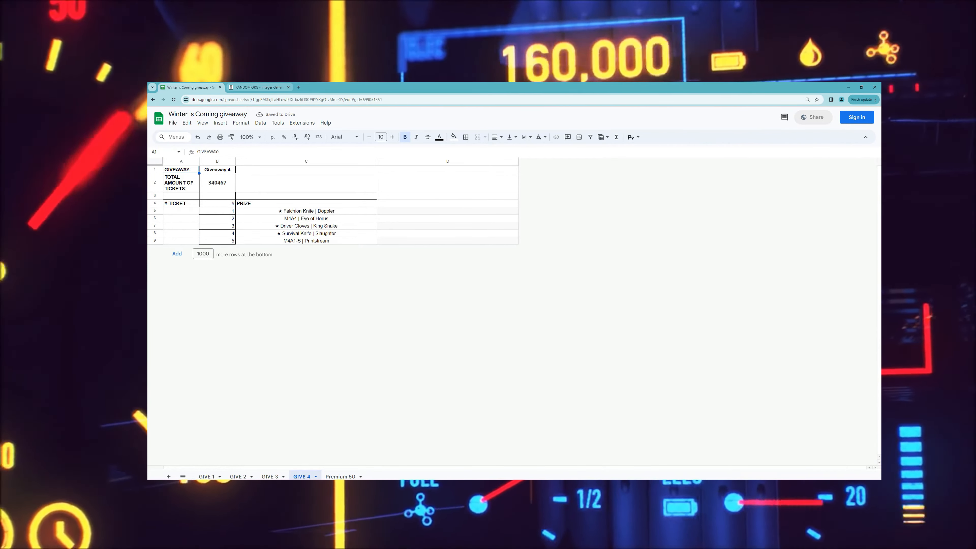
# - Draw 5 random integers from 1 to 340467 for GIVE 4's tickets A5:A9, then move to Premium 50
pyautogui.click(257, 87)
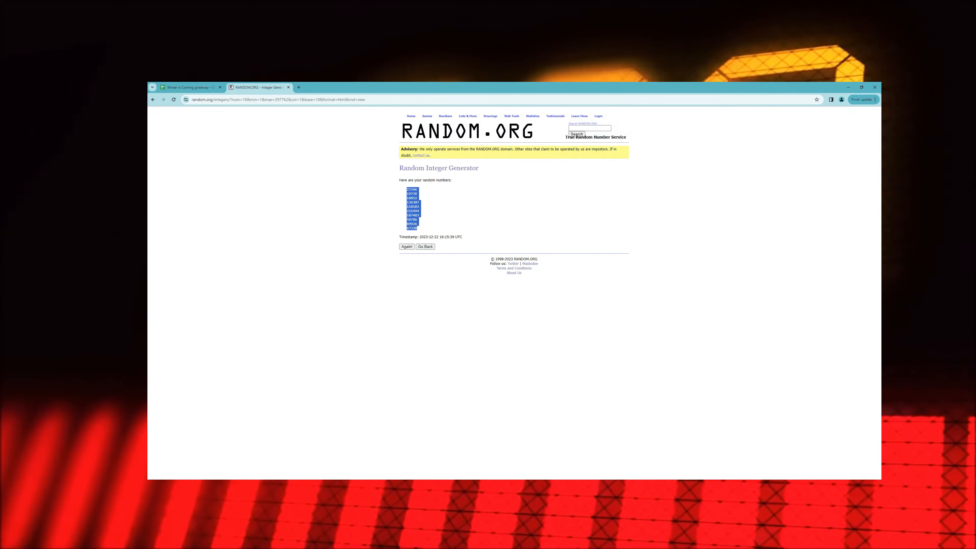
pyautogui.click(425, 246)
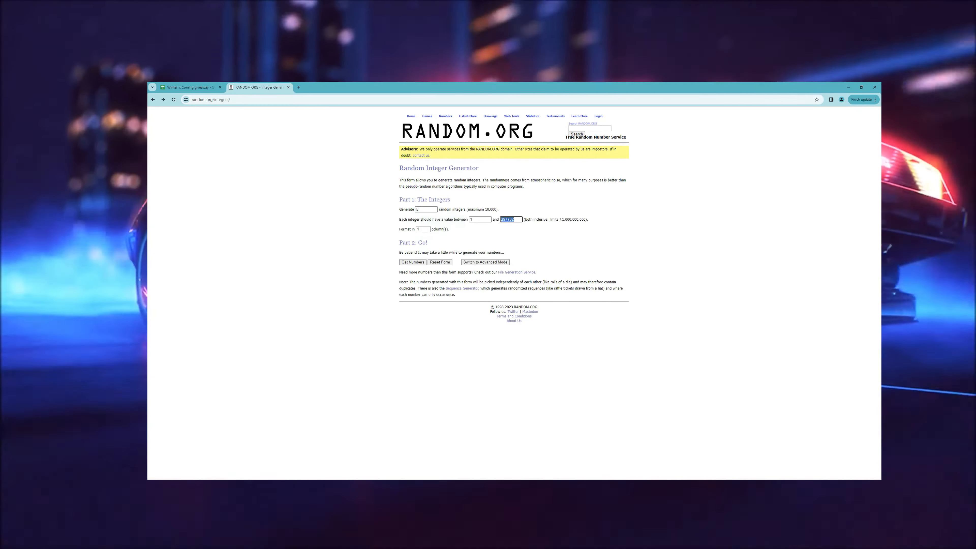
pyautogui.click(412, 262)
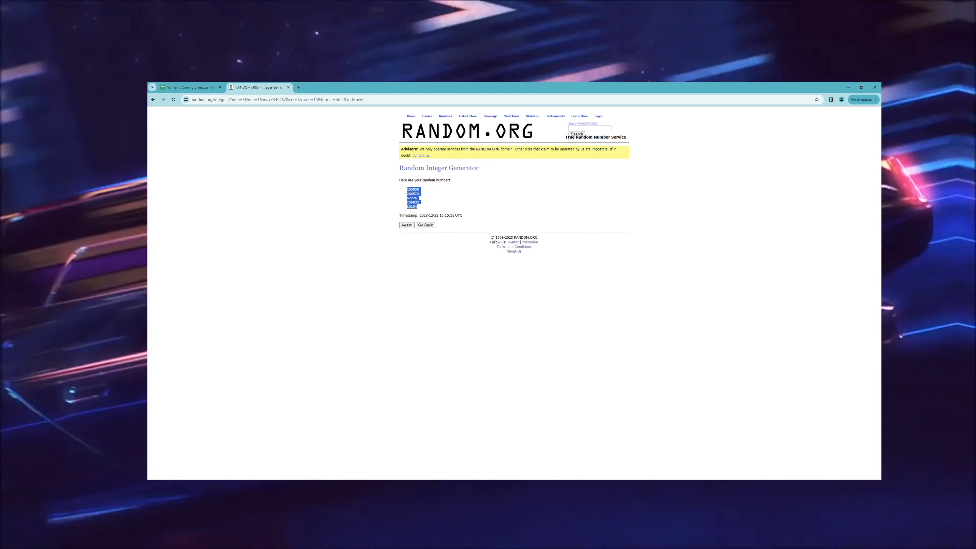
pyautogui.click(187, 86)
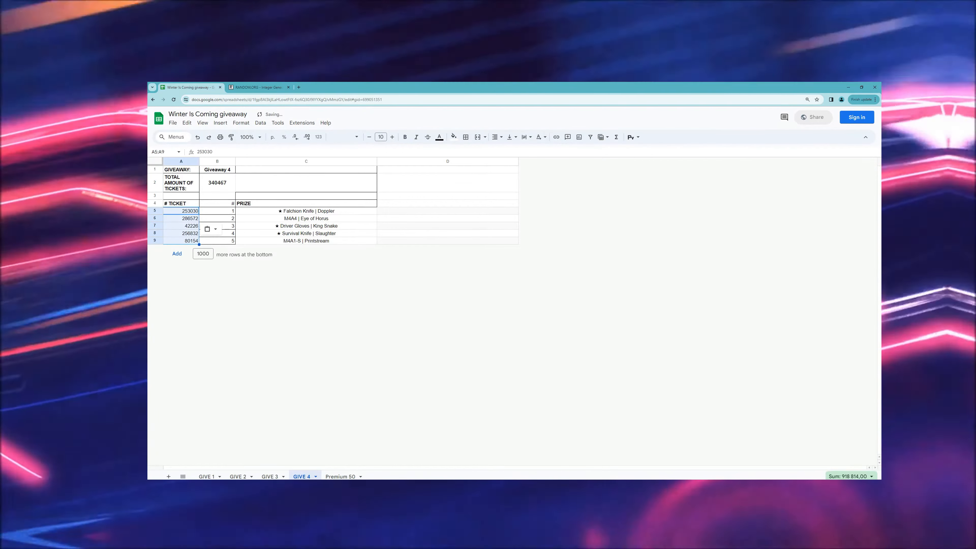
pyautogui.click(340, 476)
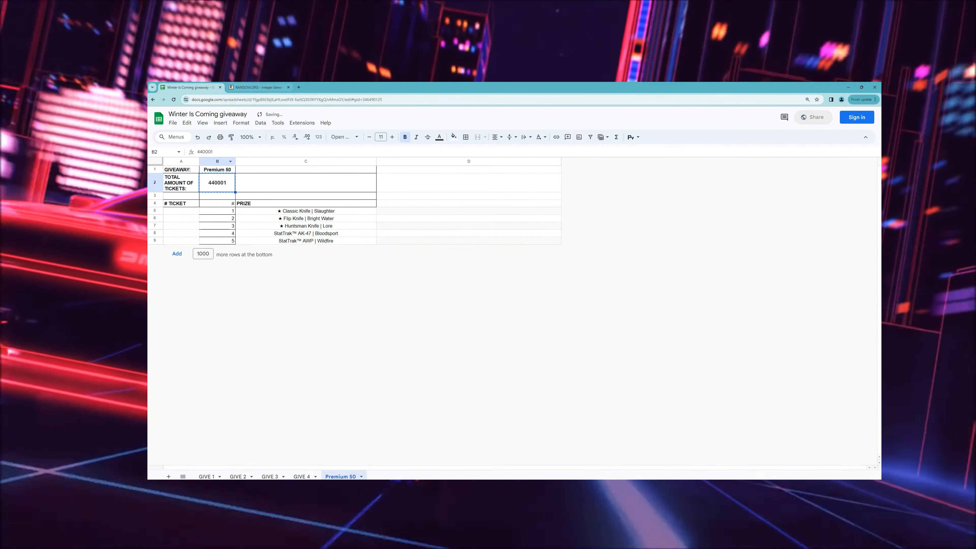
# - Draw 5 random integers from 1 to 440001 for Premium 50's tickets A5:A9 and deselect
pyautogui.click(258, 86)
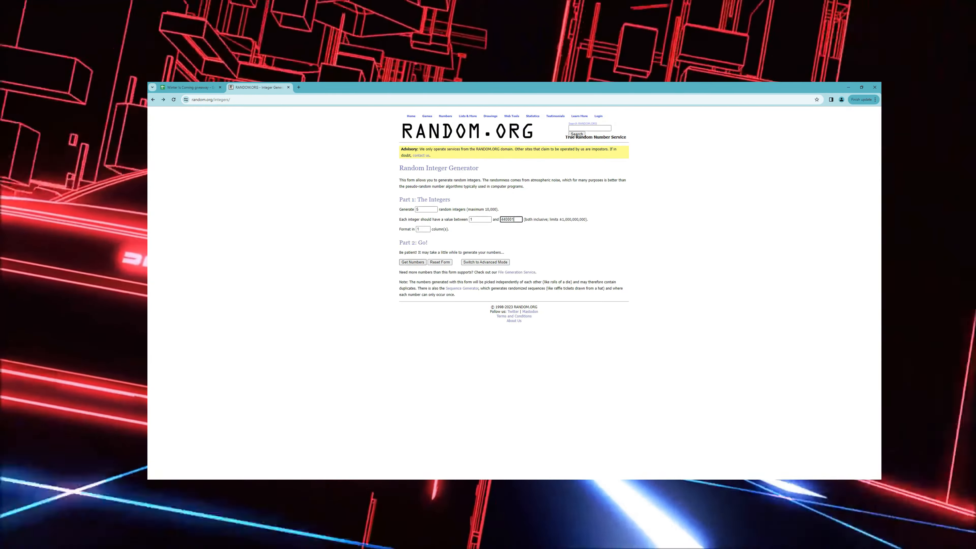
pyautogui.click(412, 262)
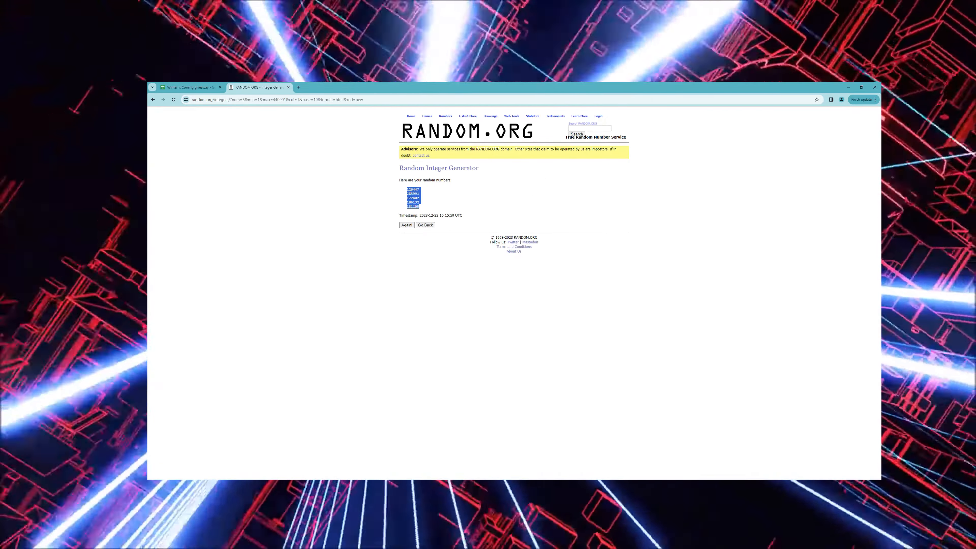
pyautogui.click(188, 87)
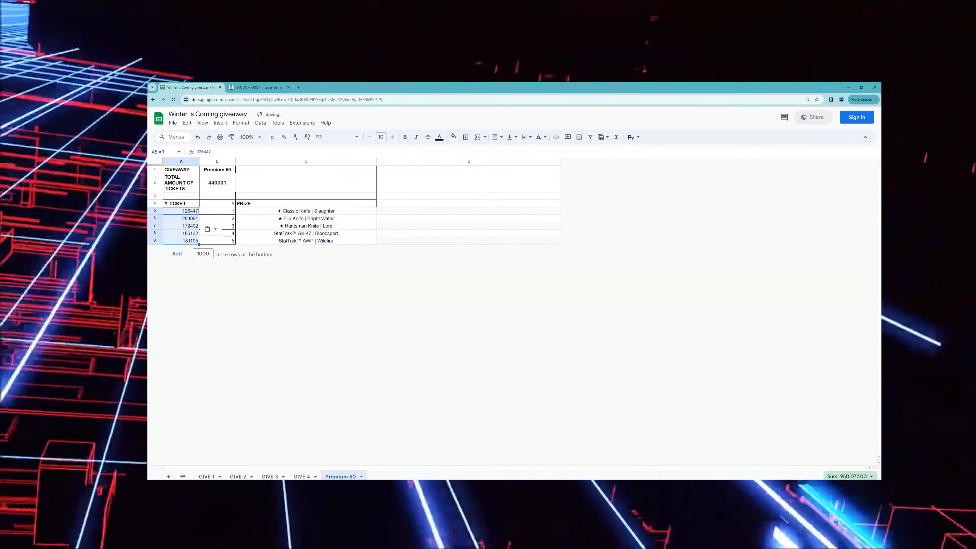
pyautogui.click(468, 240)
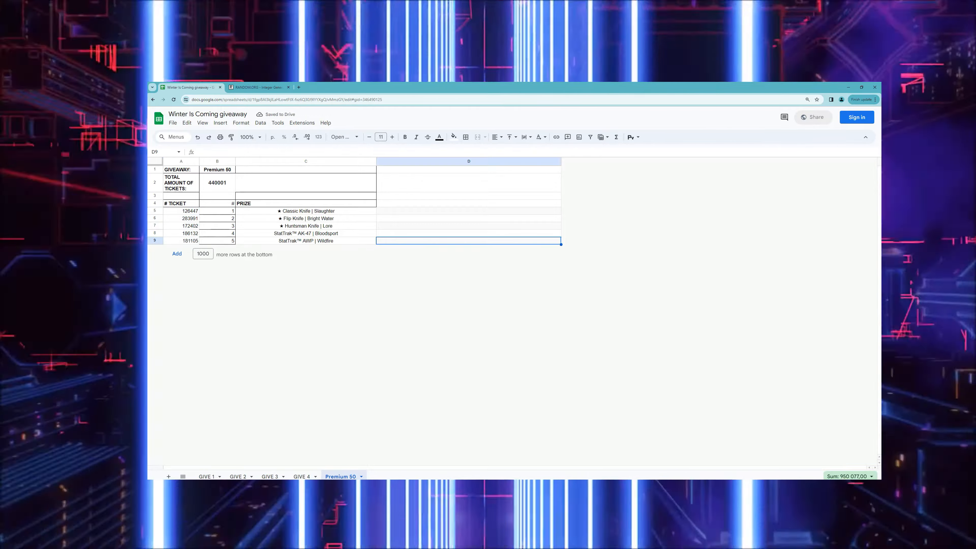
pyautogui.click(468, 218)
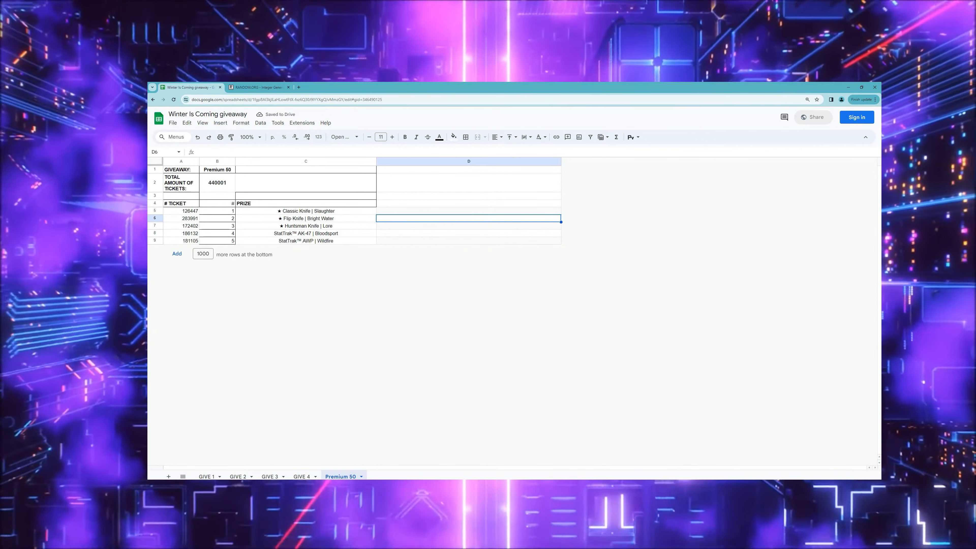